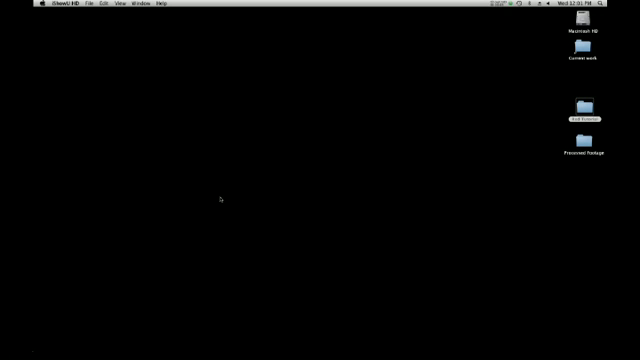
pyautogui.moveTo(230, 240)
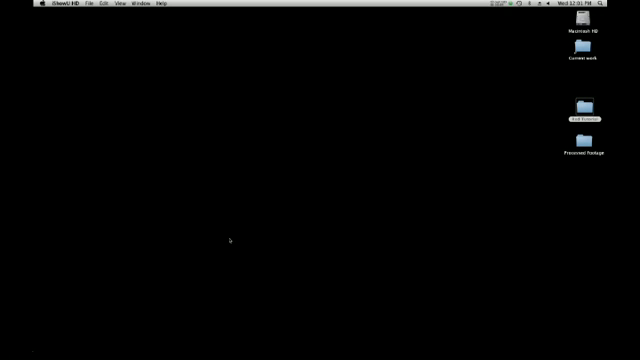
pyautogui.moveTo(234, 286)
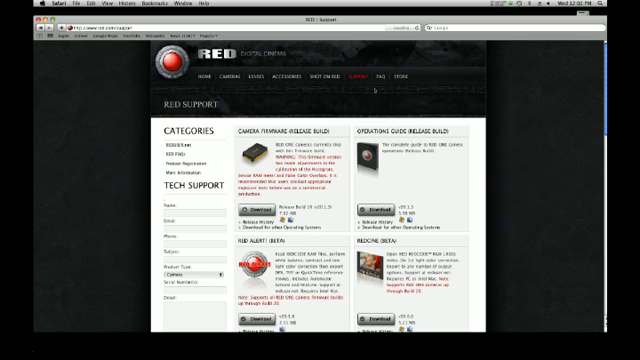
# - Scroll down through the RED support page's firmware and software download panels
pyautogui.scroll(-3)
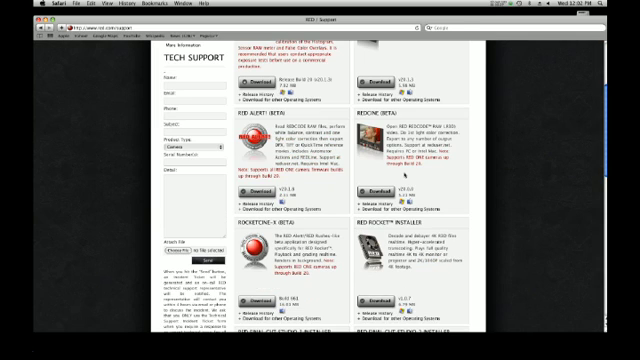
pyautogui.scroll(-3)
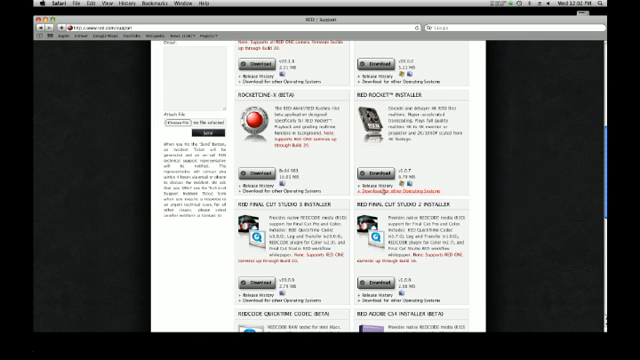
pyautogui.scroll(-3)
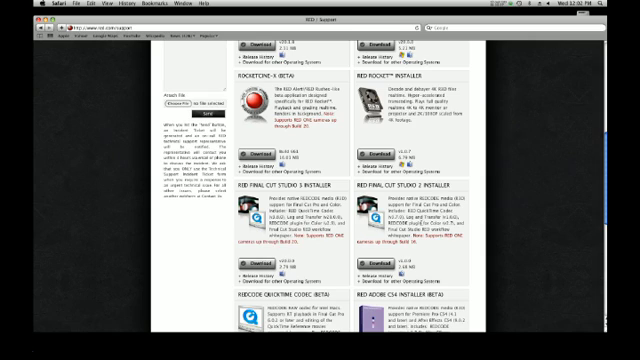
pyautogui.scroll(-3)
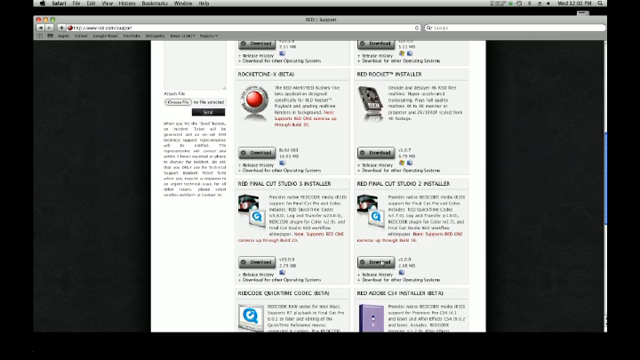
pyautogui.scroll(-3)
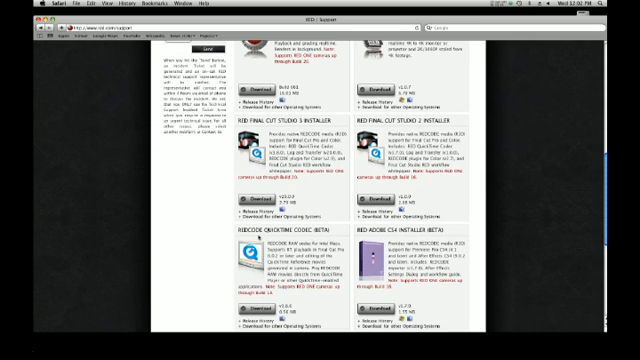
pyautogui.scroll(-3)
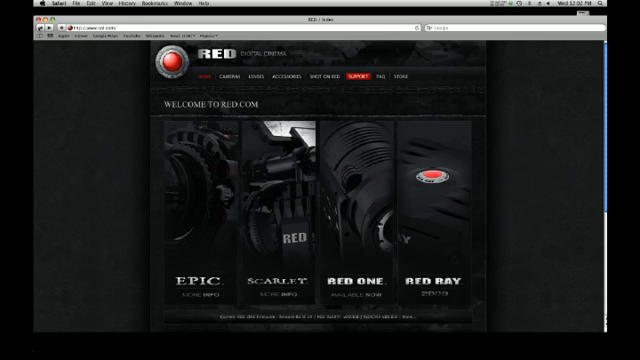
# - Scroll the RED release history page to the RED Alert/REDrushes beta notes
pyautogui.scroll(-3)
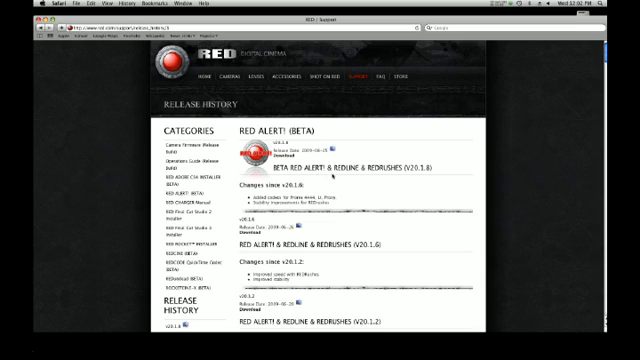
pyautogui.moveTo(384, 176)
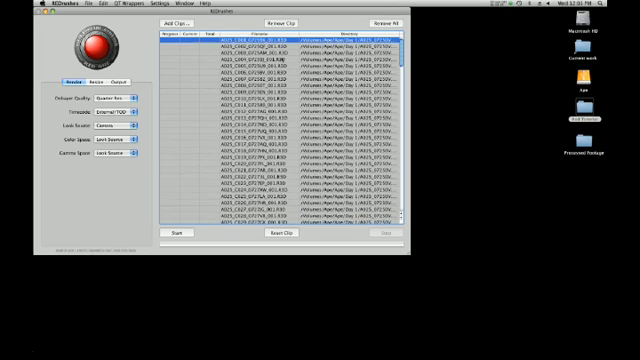
# - Scroll down through the queued list of R3D clips in REDrushes
pyautogui.scroll(-3)
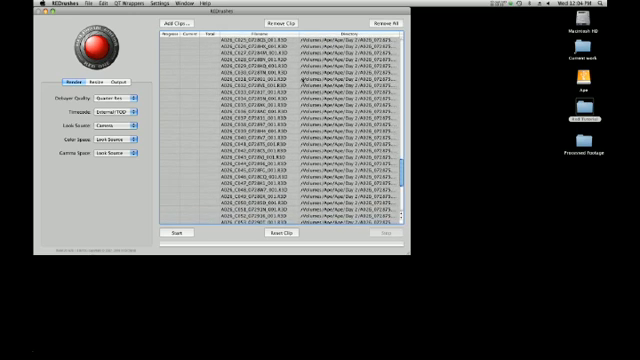
pyautogui.scroll(-3)
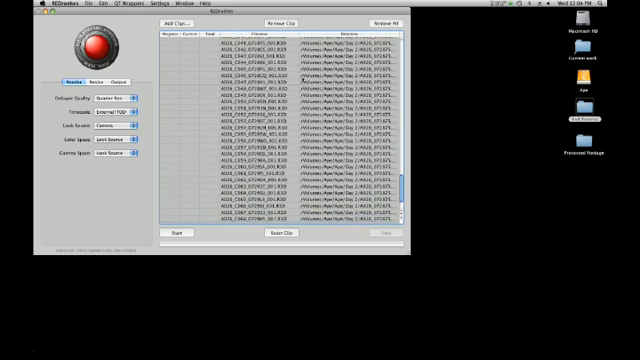
pyautogui.scroll(-3)
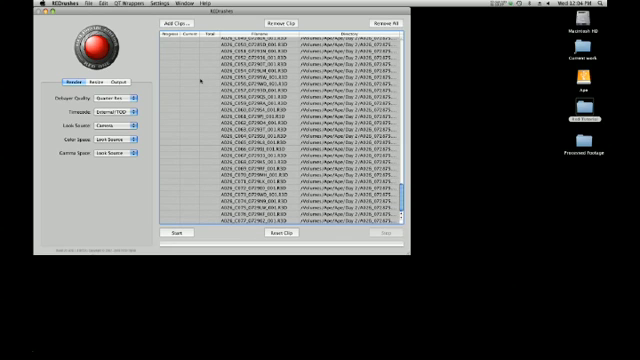
pyautogui.scroll(-3)
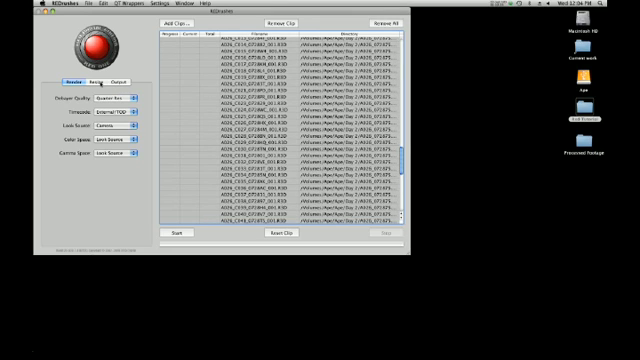
pyautogui.click(100, 82)
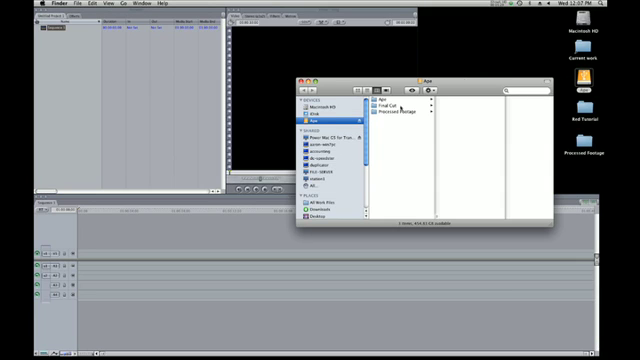
# - Start importing files from Final Cut Pro's File menu
pyautogui.click(392, 112)
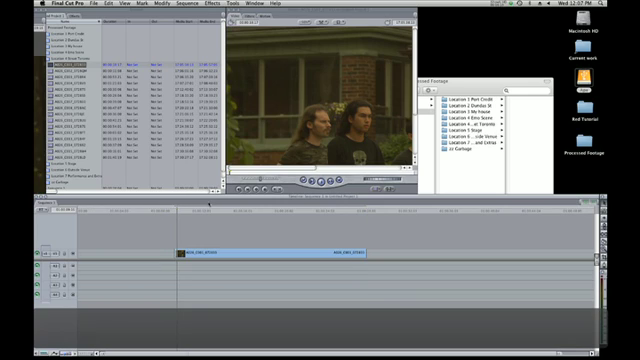
# - Save the Final Cut Pro project as 'Ape Music Video'
pyautogui.press('cmd+s')
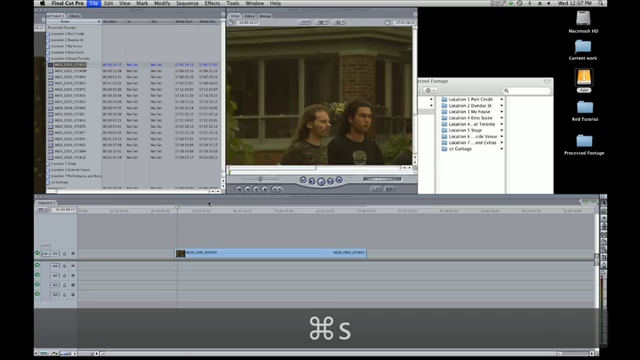
pyautogui.press('cmd+s')
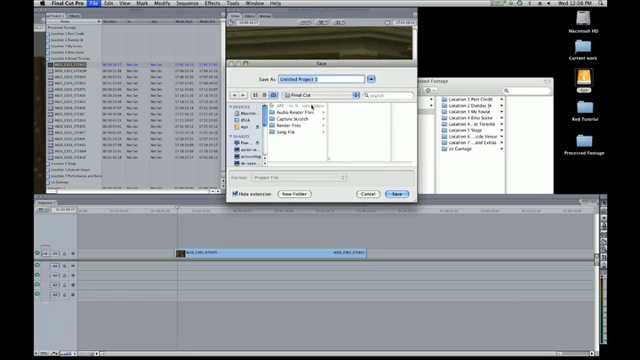
pyautogui.write('Ape')
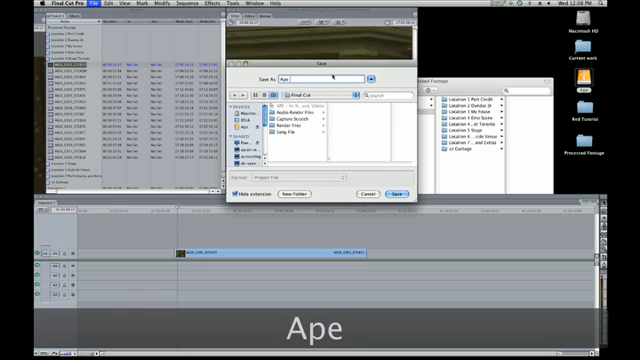
pyautogui.write('Music Video.')
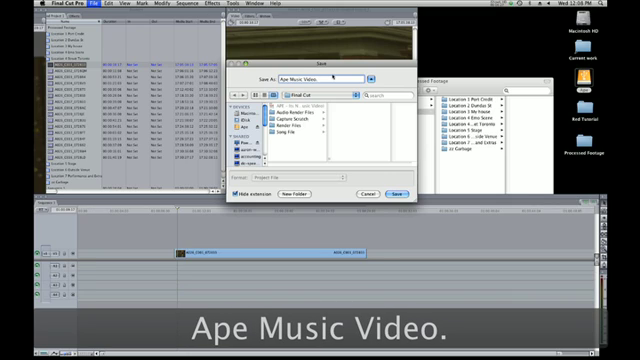
pyautogui.click(398, 192)
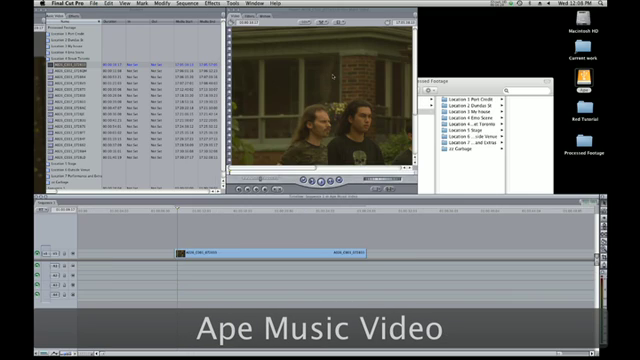